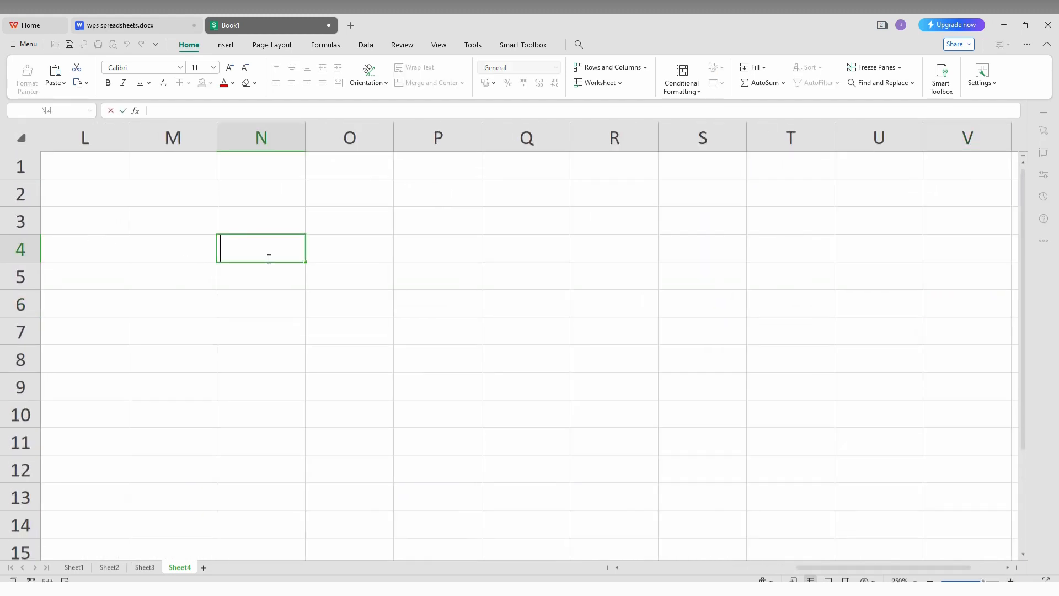
- Enter 'and the of good' in N4 and 'bad or good' in N5, then select N4
type("an")
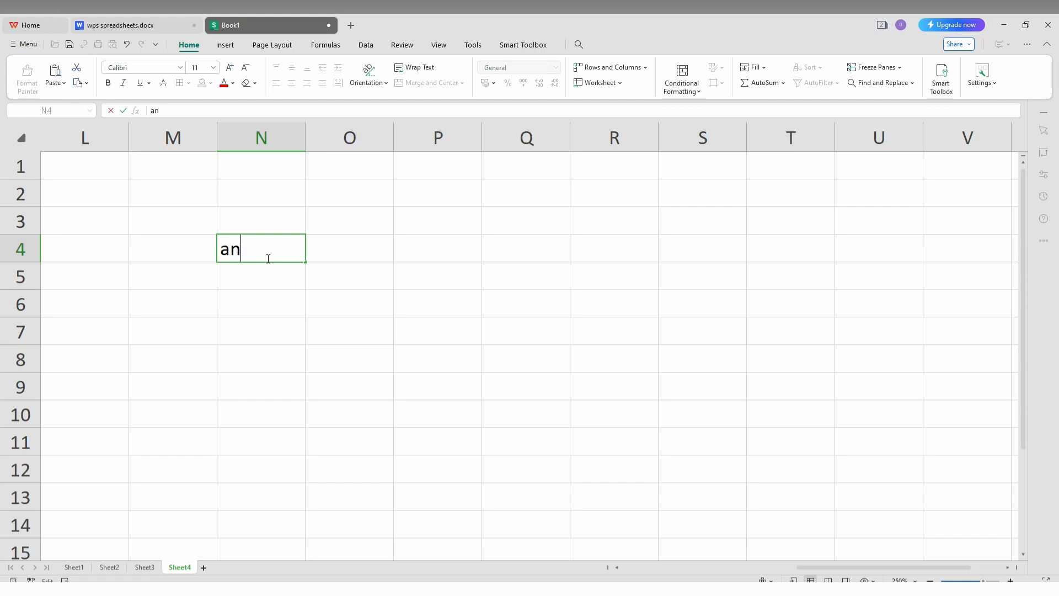
type("d the")
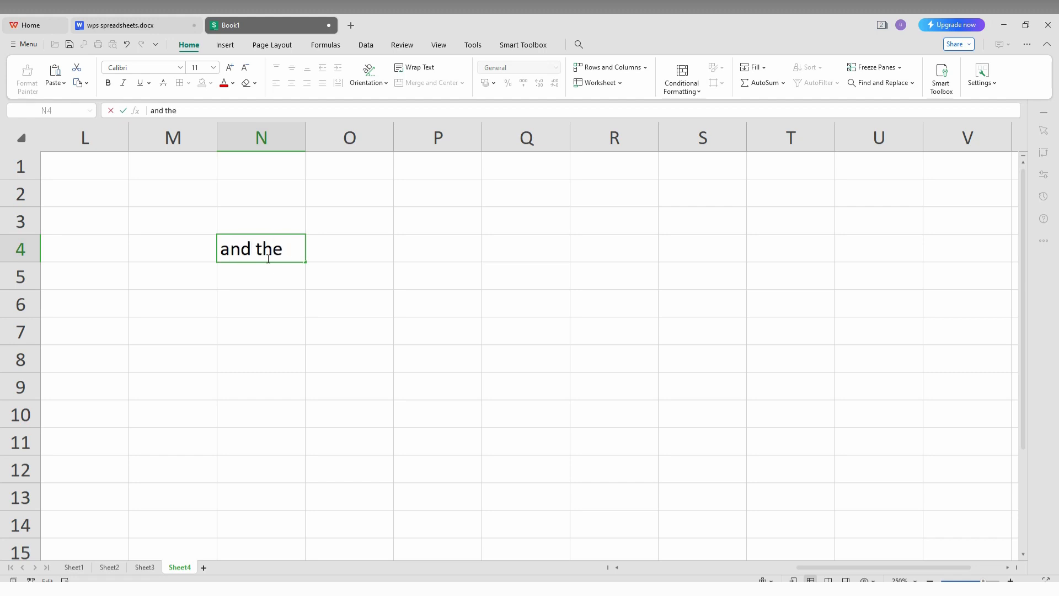
type("of good")
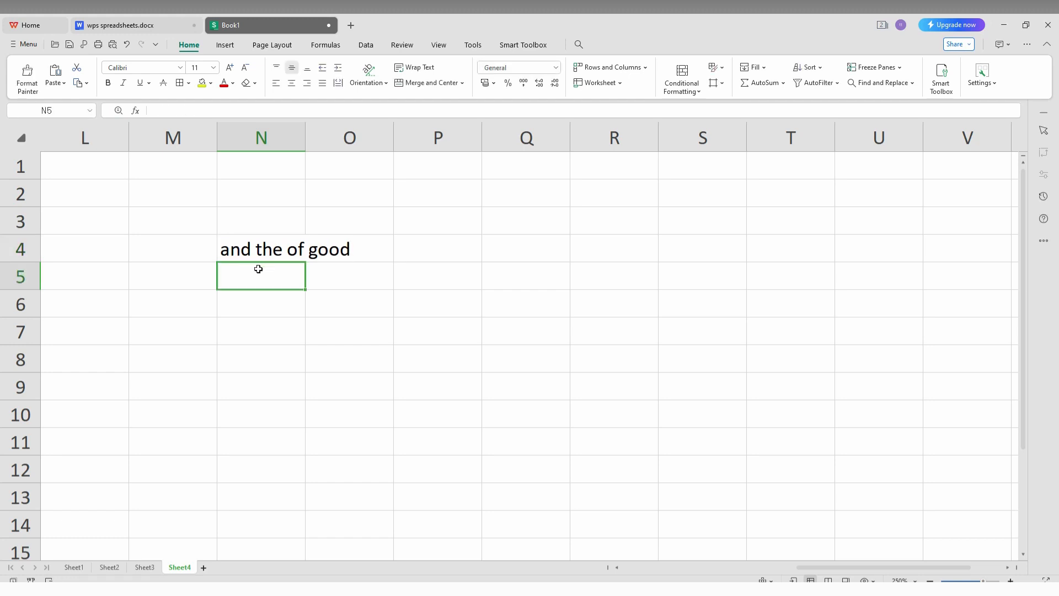
type("bad")
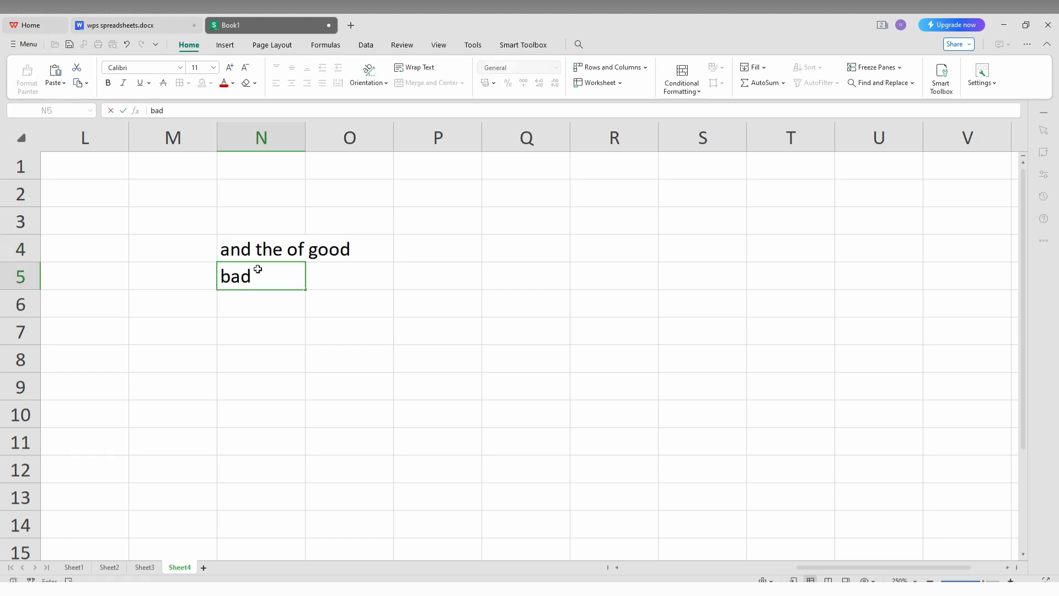
type("or")
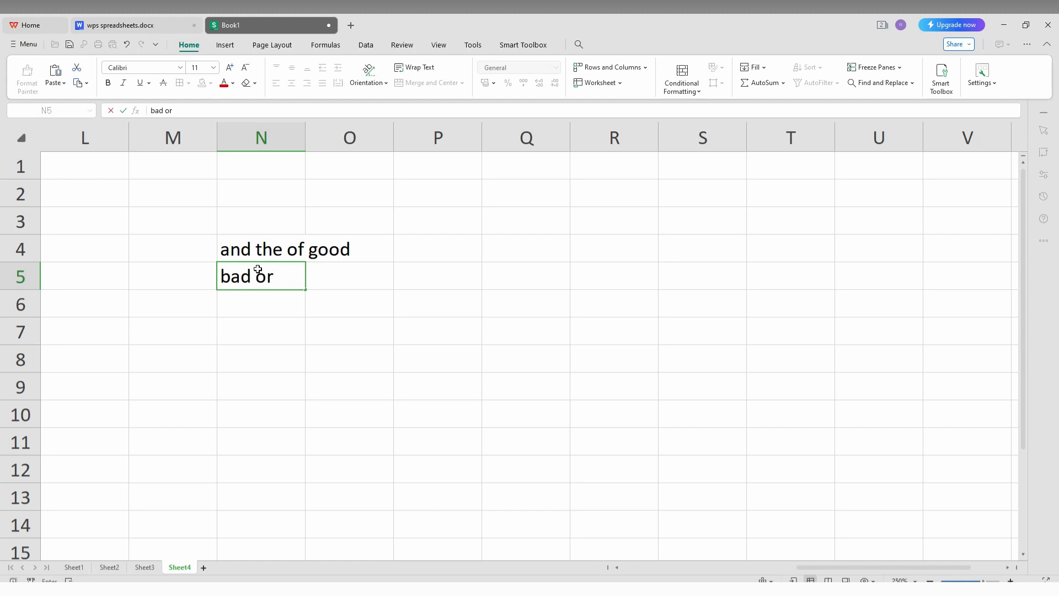
type("good")
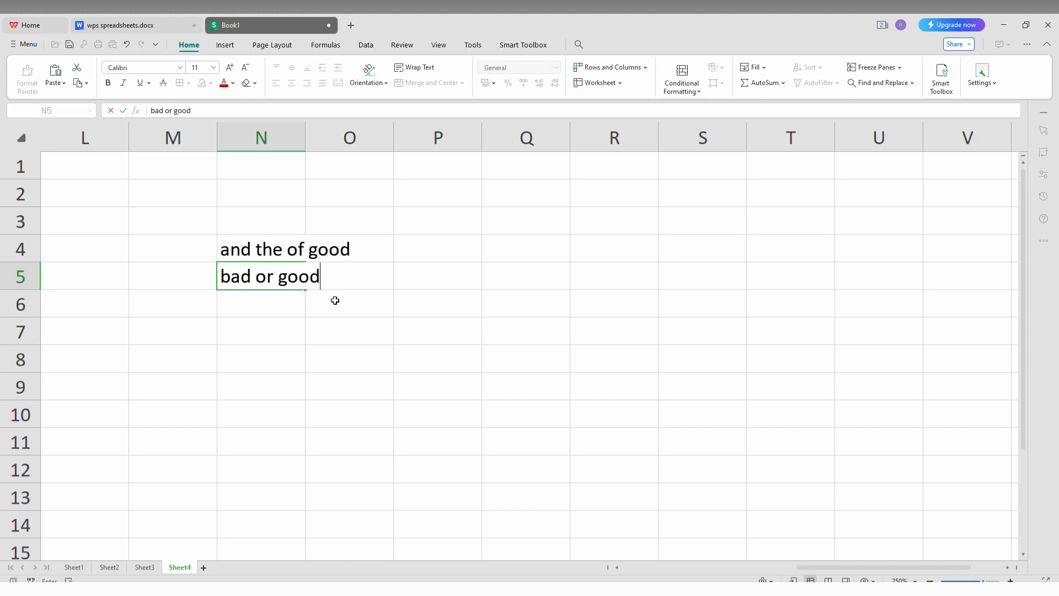
left_click(350, 332)
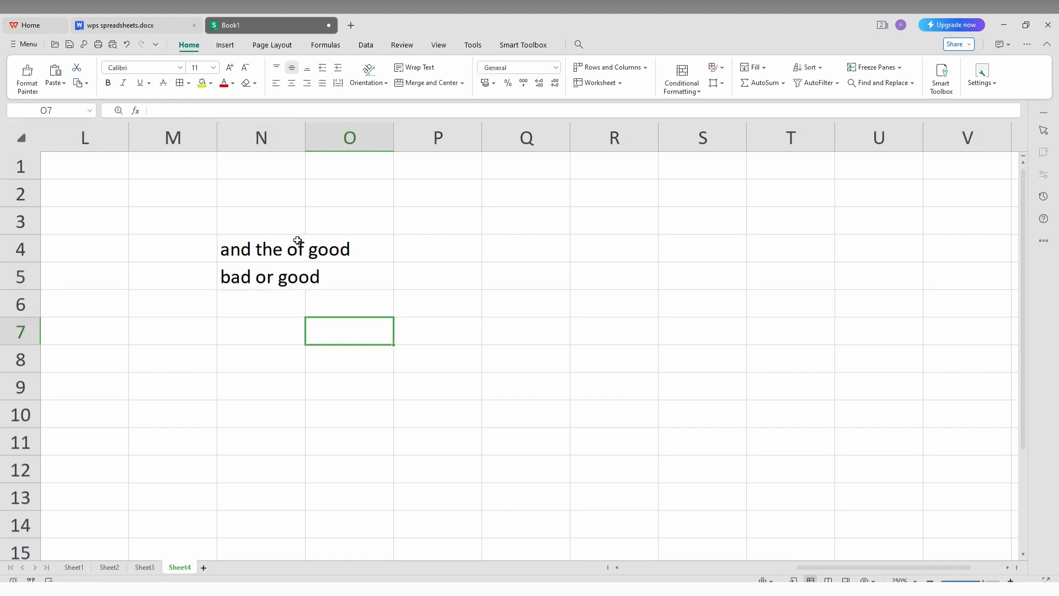
left_click(261, 248)
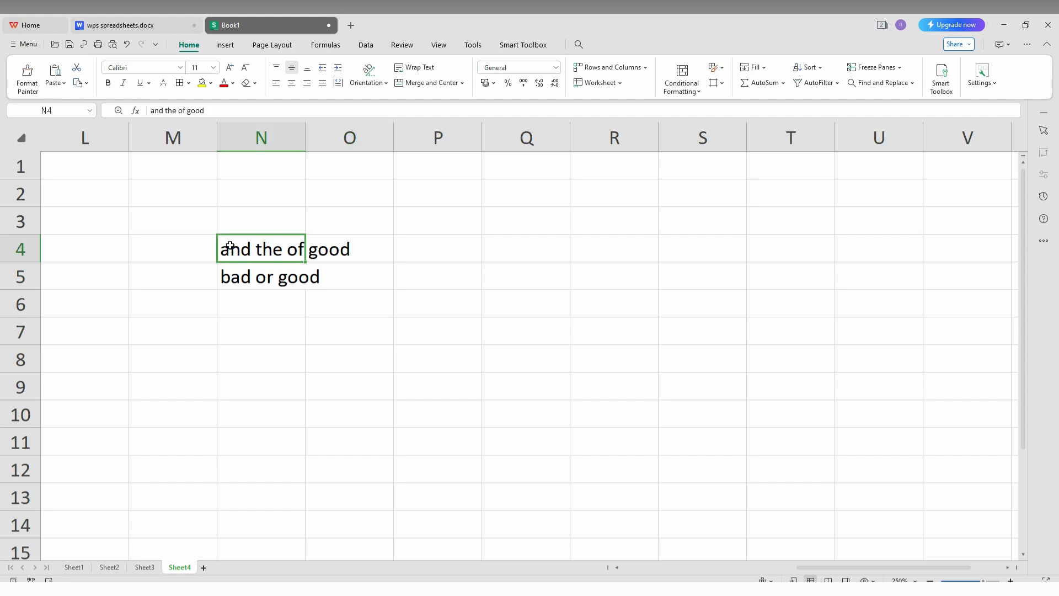
- Apply Batch Process Cells > All Caps to N4 so it reads AND THE OF GOOD
right_click(230, 248)
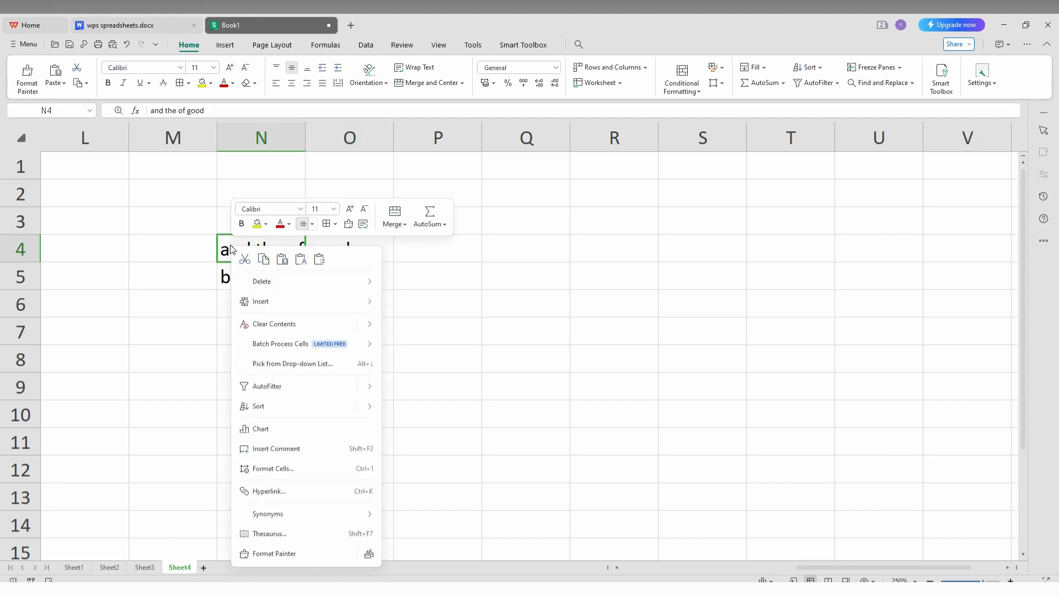
mouse_move(280, 343)
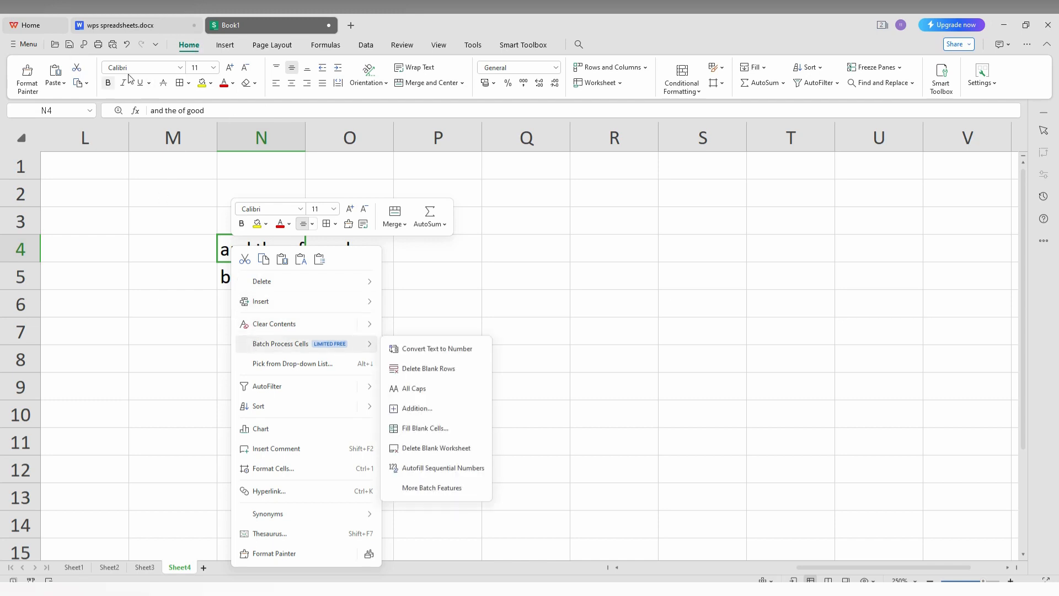
mouse_move(288, 327)
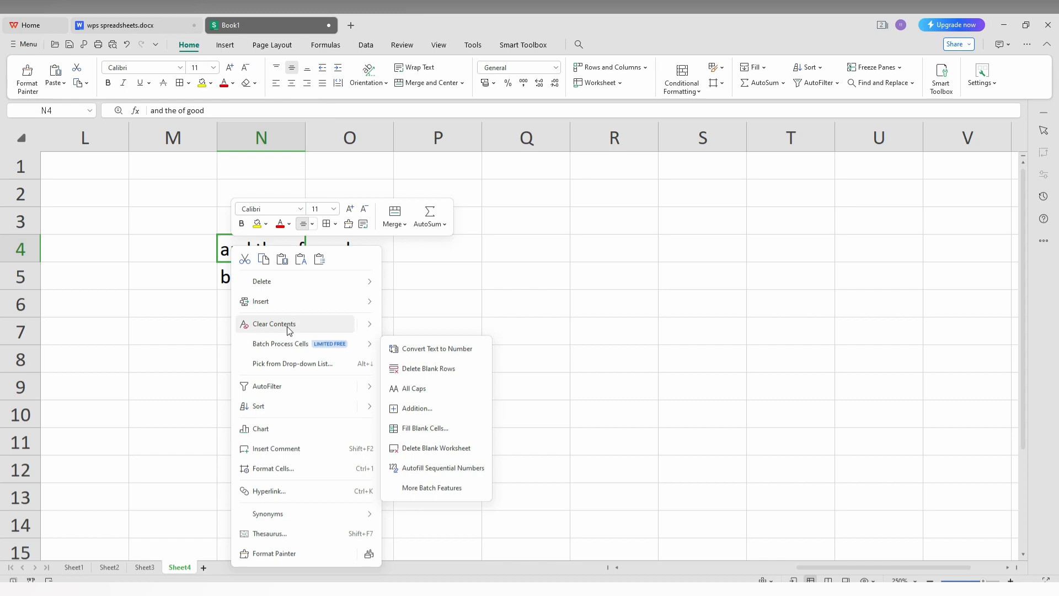
mouse_move(290, 347)
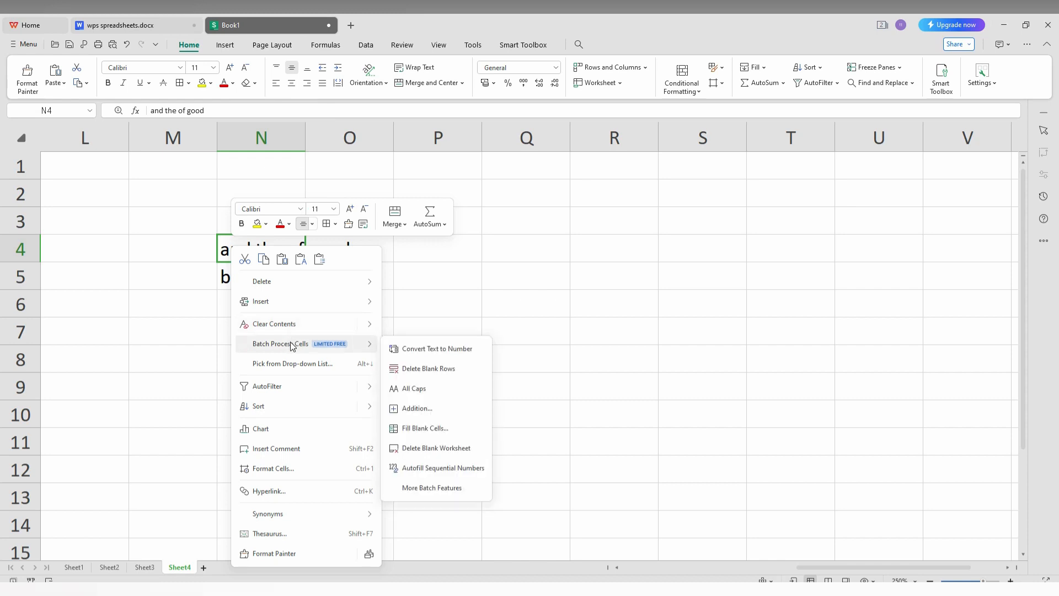
mouse_move(309, 347)
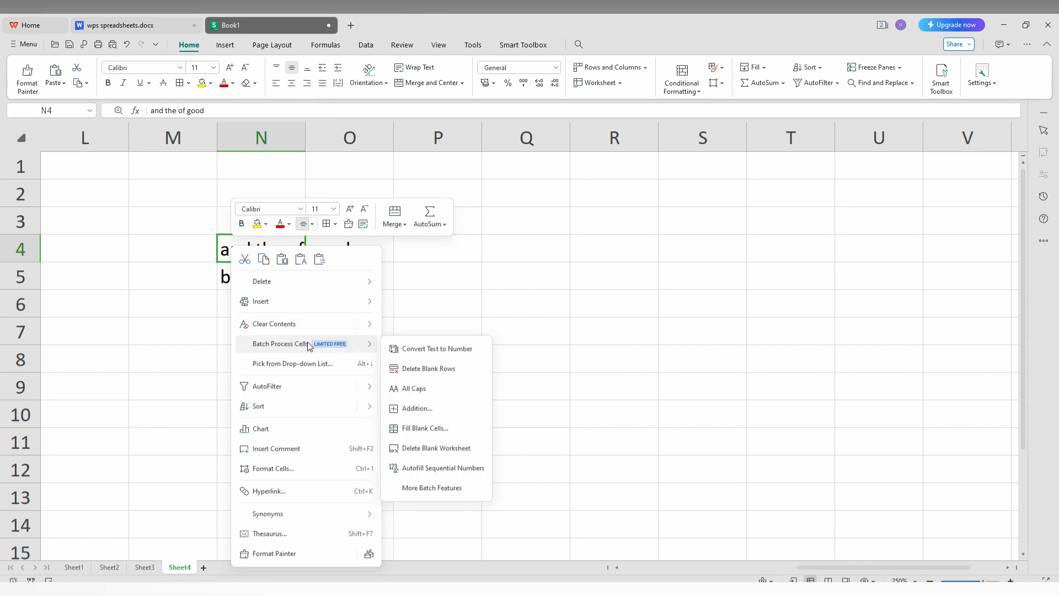
mouse_move(413, 387)
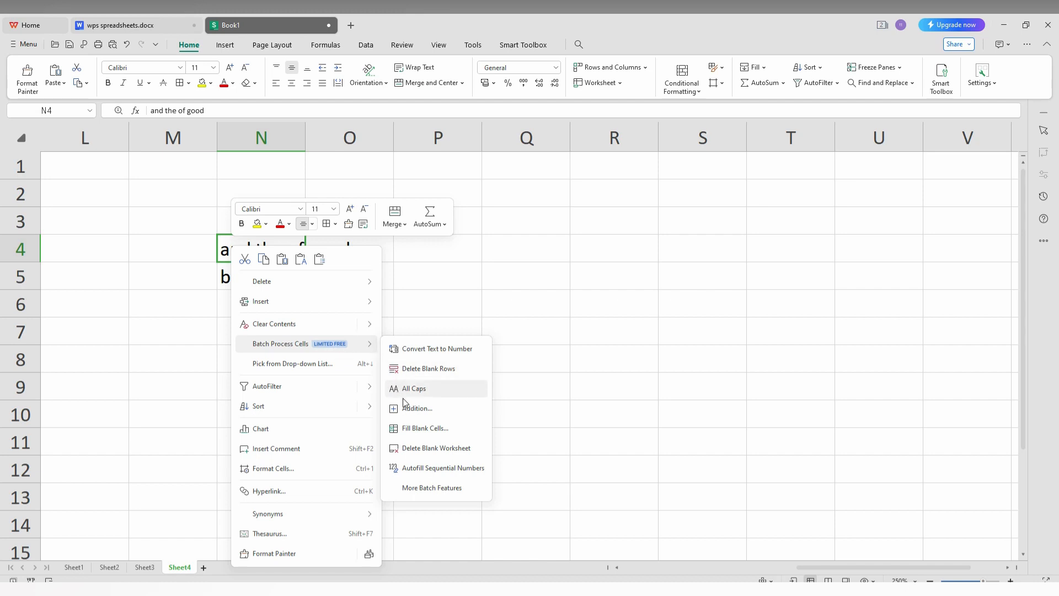
mouse_move(414, 390)
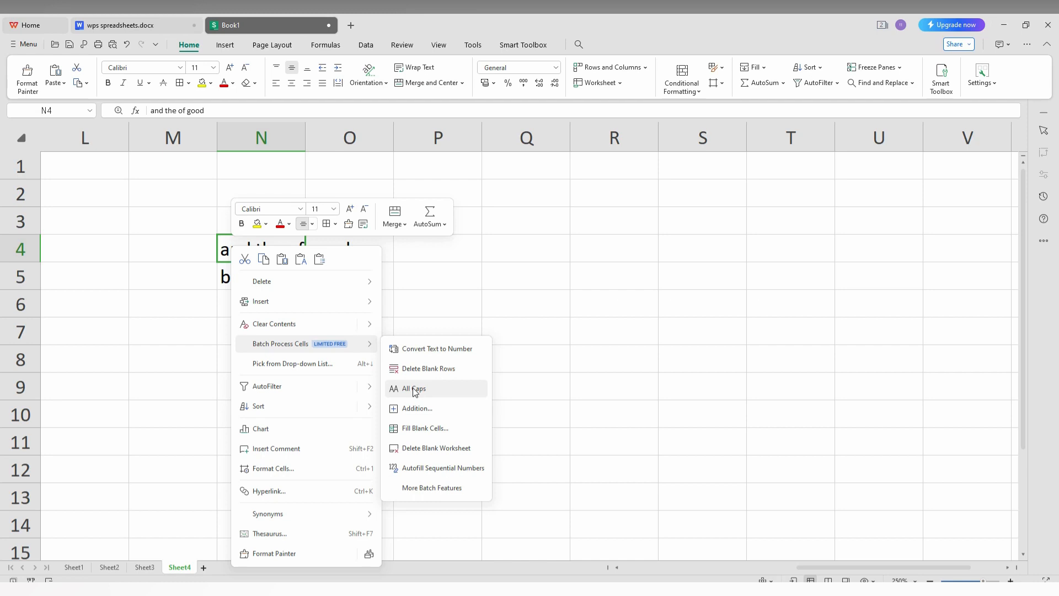
left_click(413, 388)
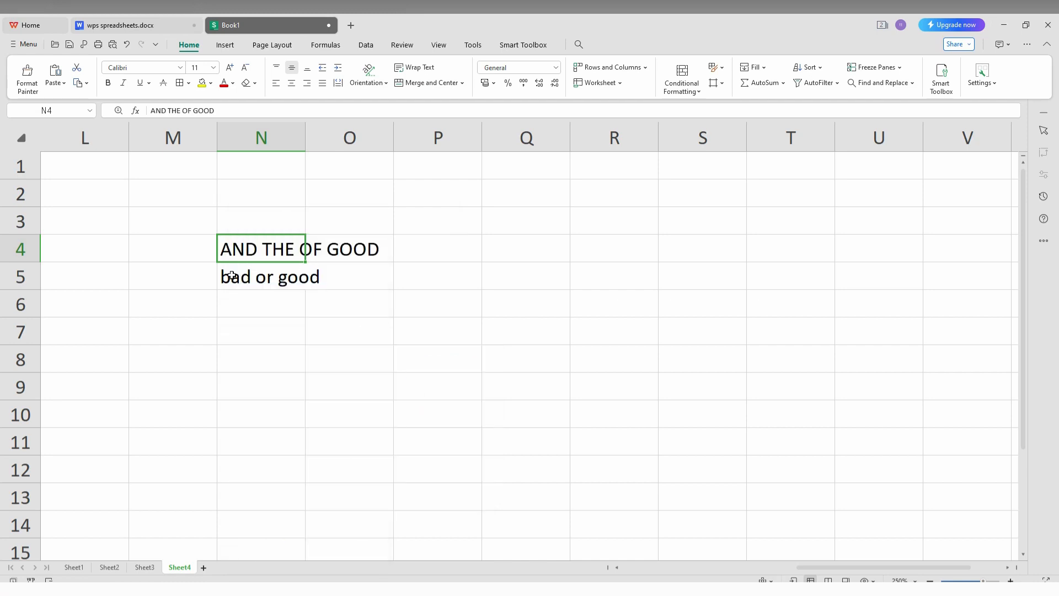
- Apply All Caps to N5 so it reads BAD OR GOOD, then deselect
right_click(230, 275)
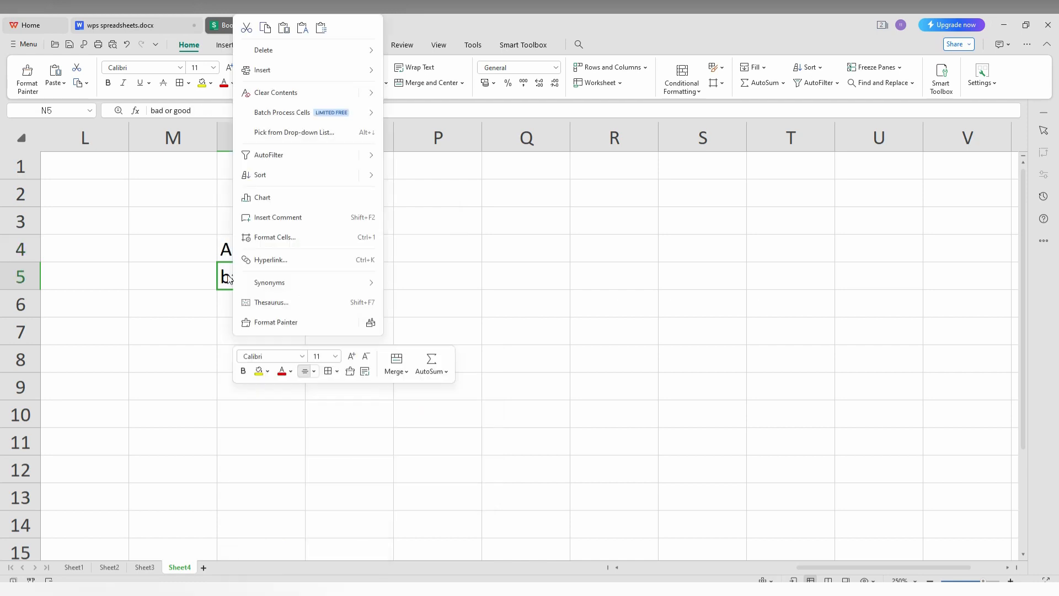
mouse_move(281, 112)
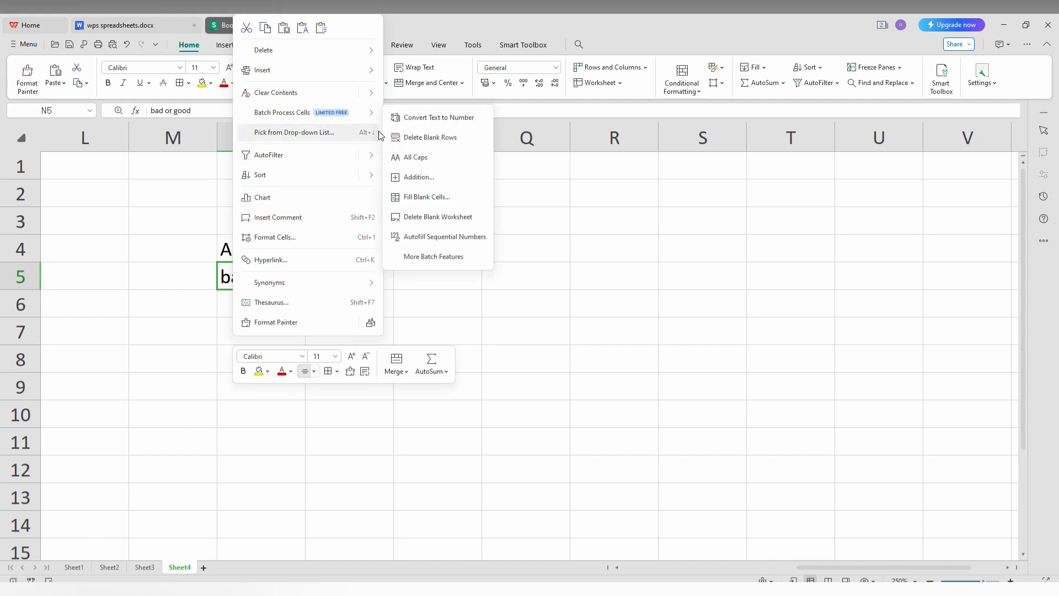
left_click(414, 157)
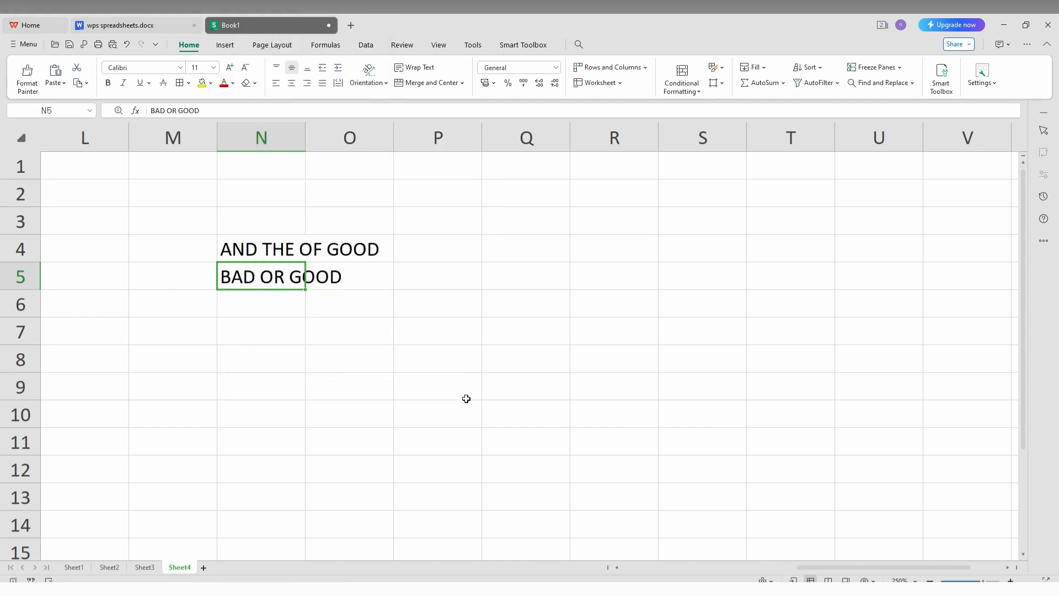
left_click(438, 386)
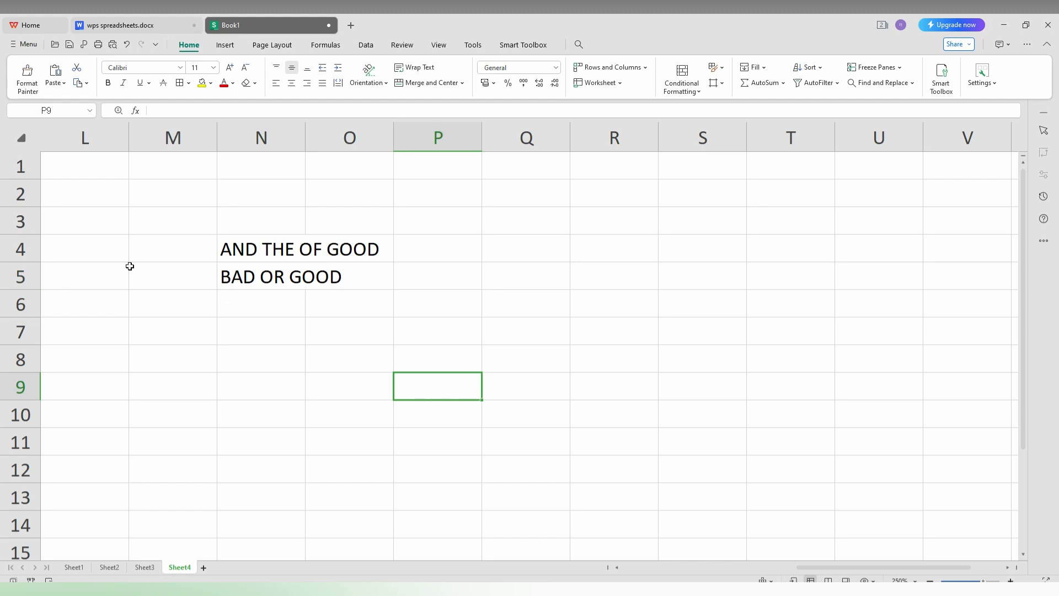
mouse_move(390, 312)
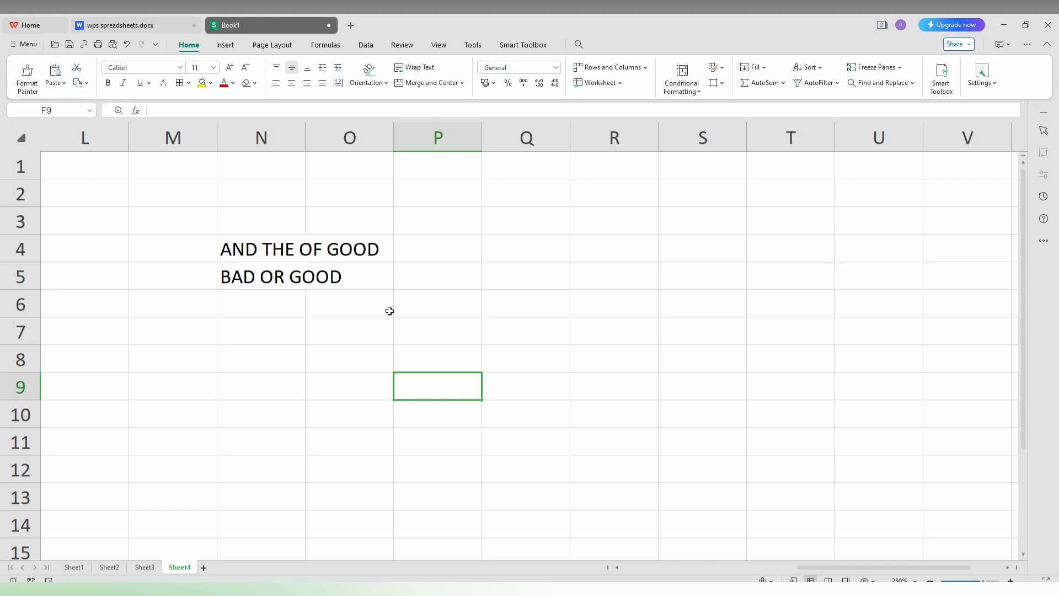